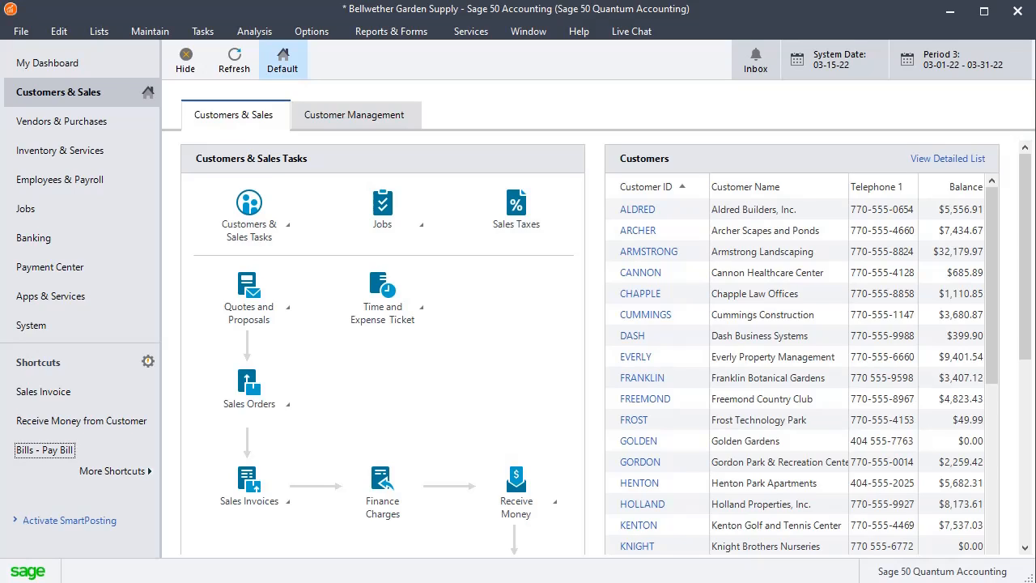
mouse_move(637, 292)
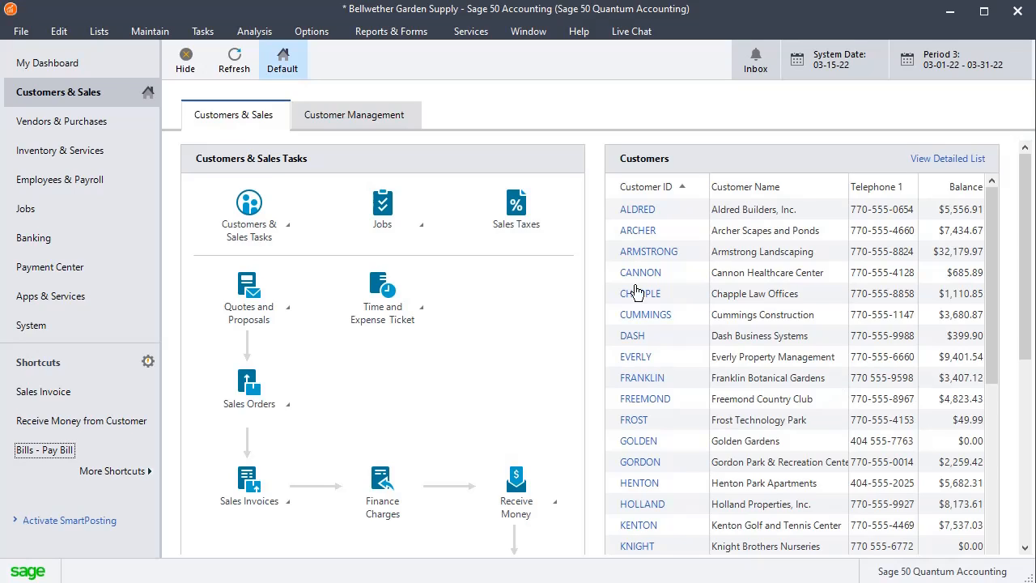
mouse_move(388, 85)
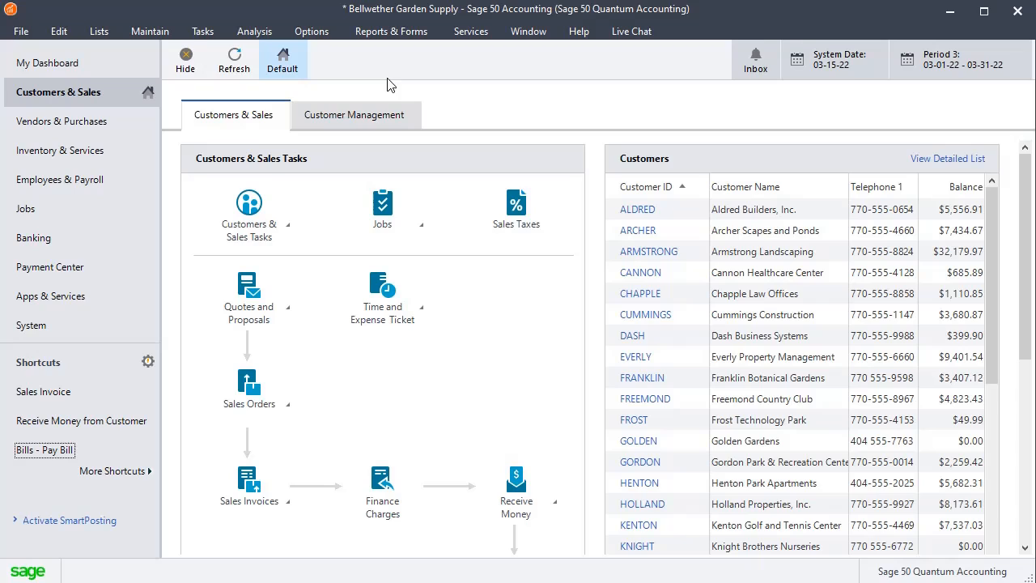
Create chart-of-accounts entry 10999-00 named Clearing Account with type Cash.
left_click(149, 31)
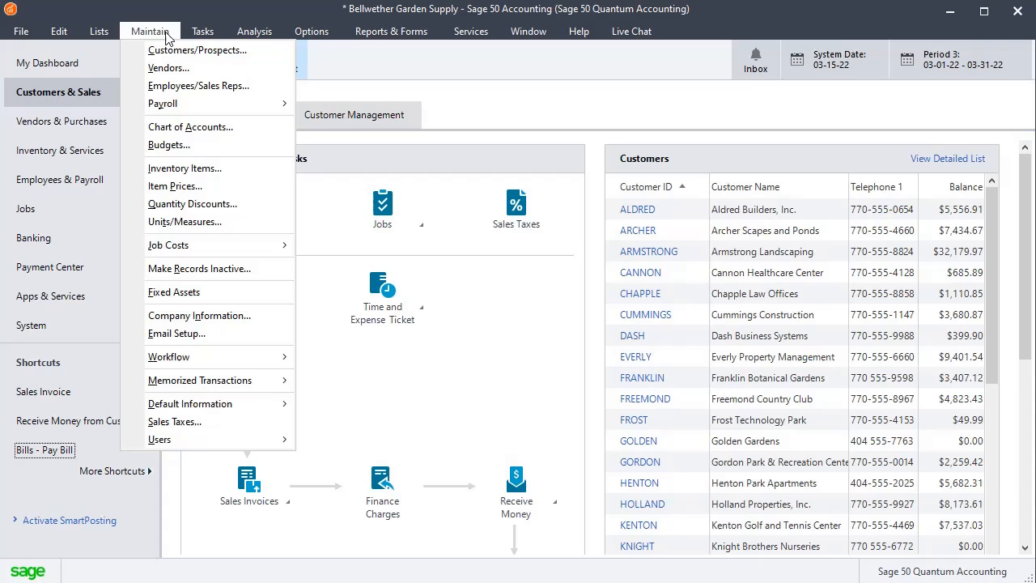
mouse_move(163, 104)
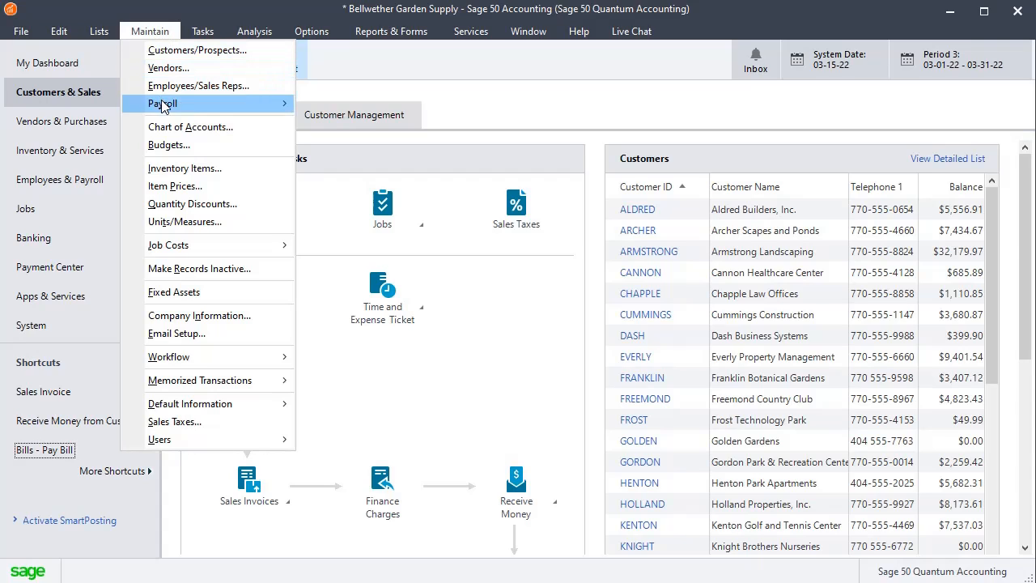
left_click(190, 127)
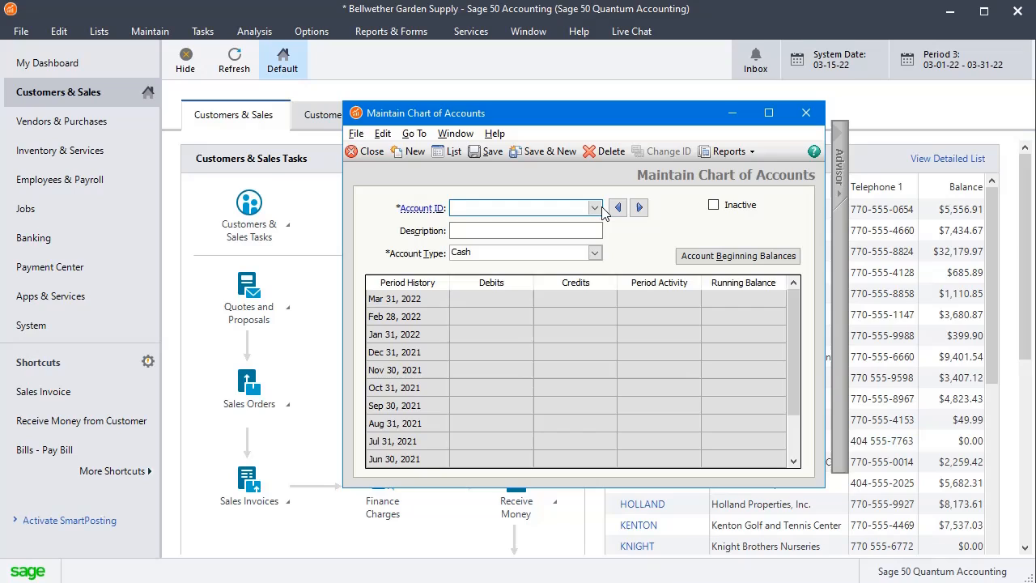
left_click(594, 208)
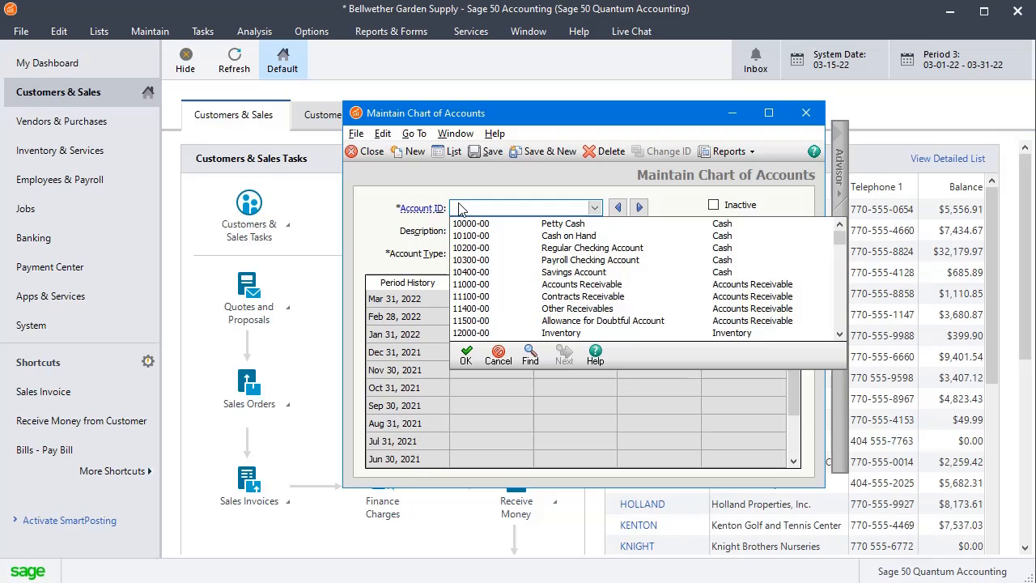
type("10999-00")
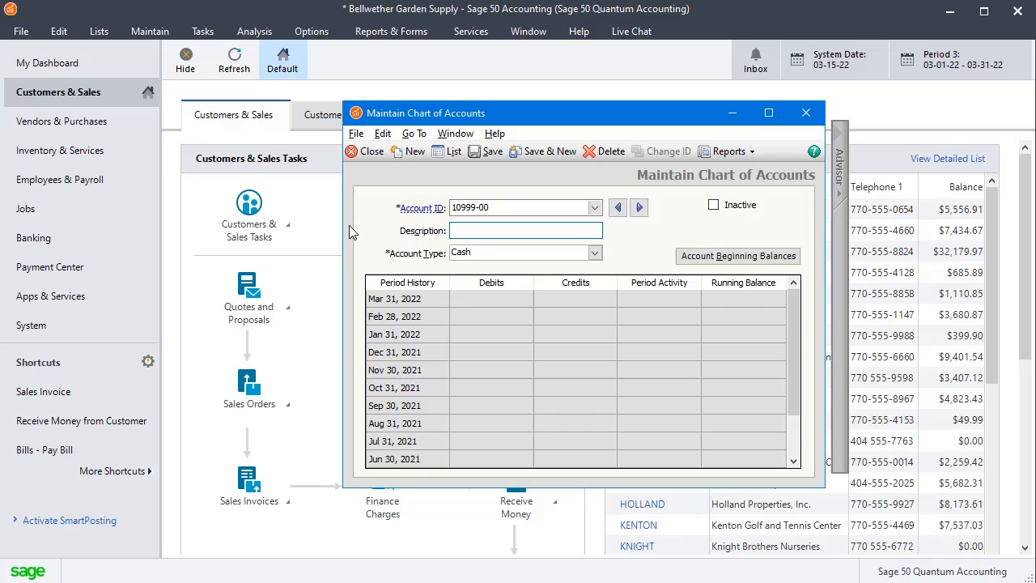
type("Clearing Account")
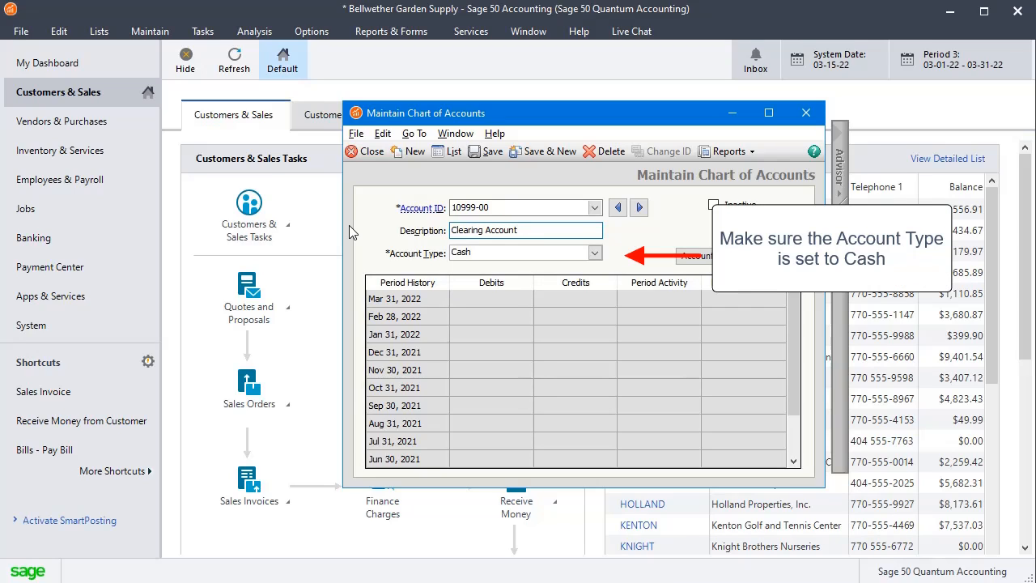
mouse_move(485, 151)
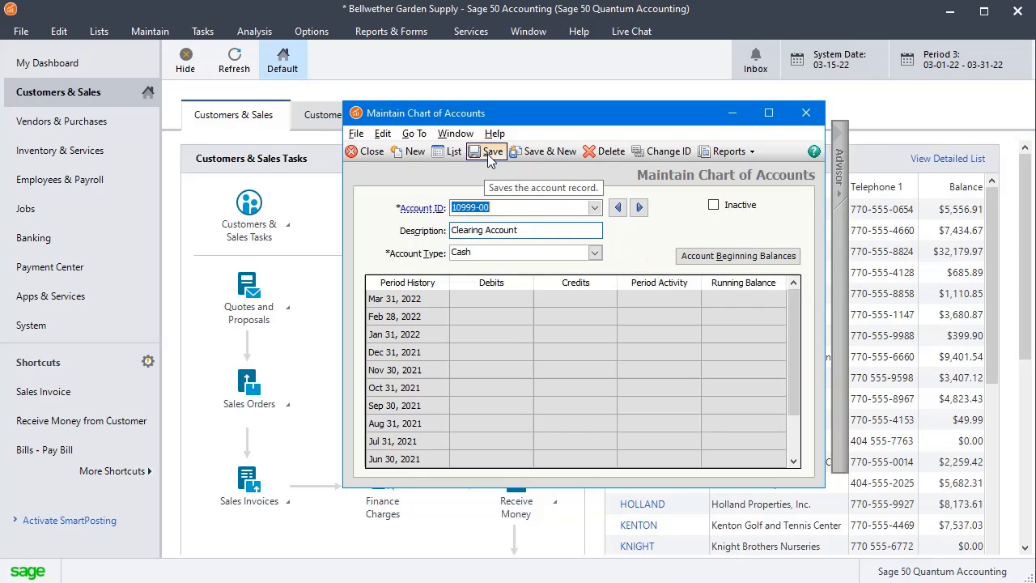
mouse_move(370, 151)
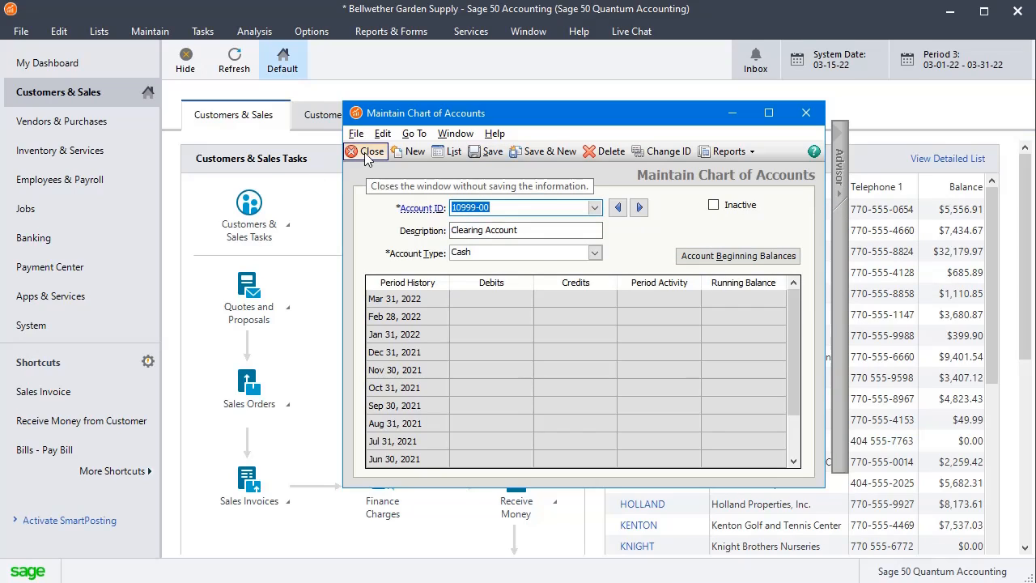
Run the General Ledger report for account 10999-00 from the account's Reports menu.
left_click(727, 151)
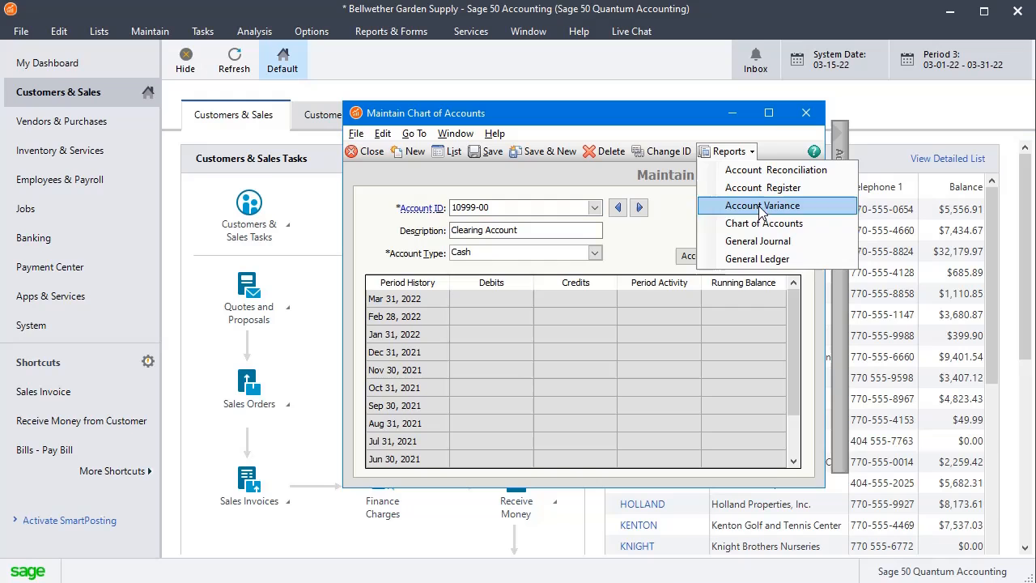
mouse_move(757, 258)
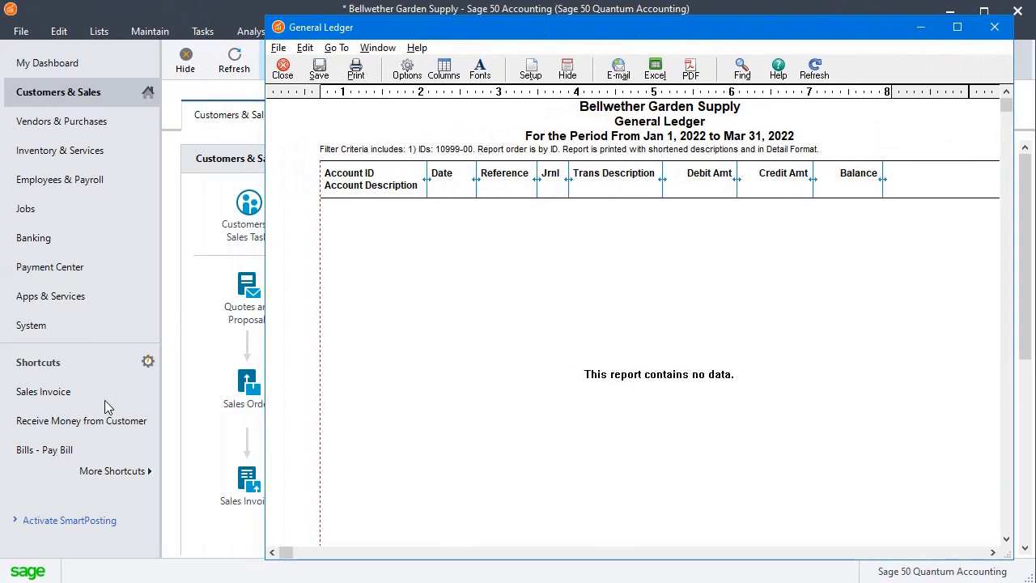
mouse_move(162, 18)
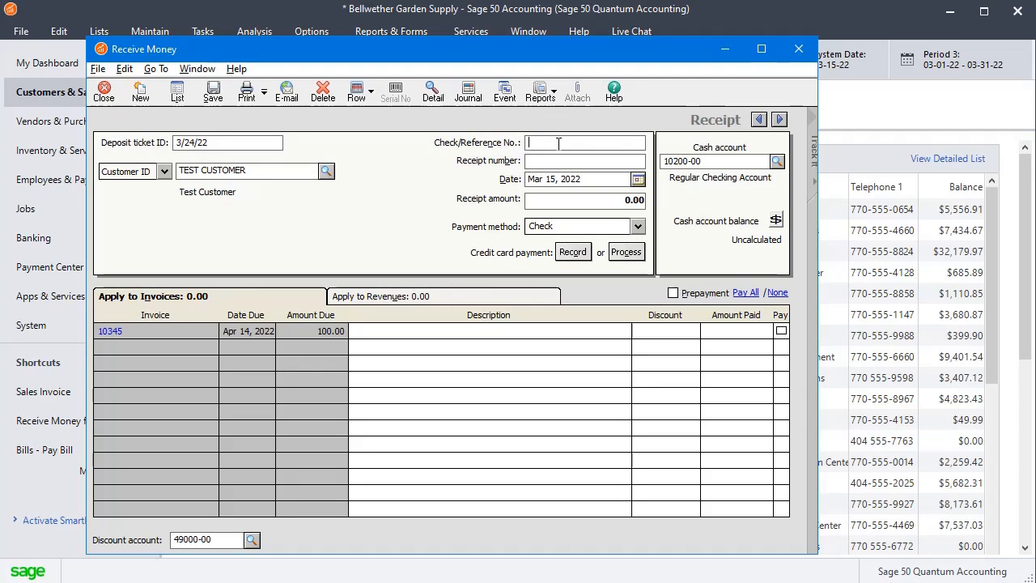
Give the TEST CUSTOMER receipt check reference 1215 and cash account 10999-00.
type("1215")
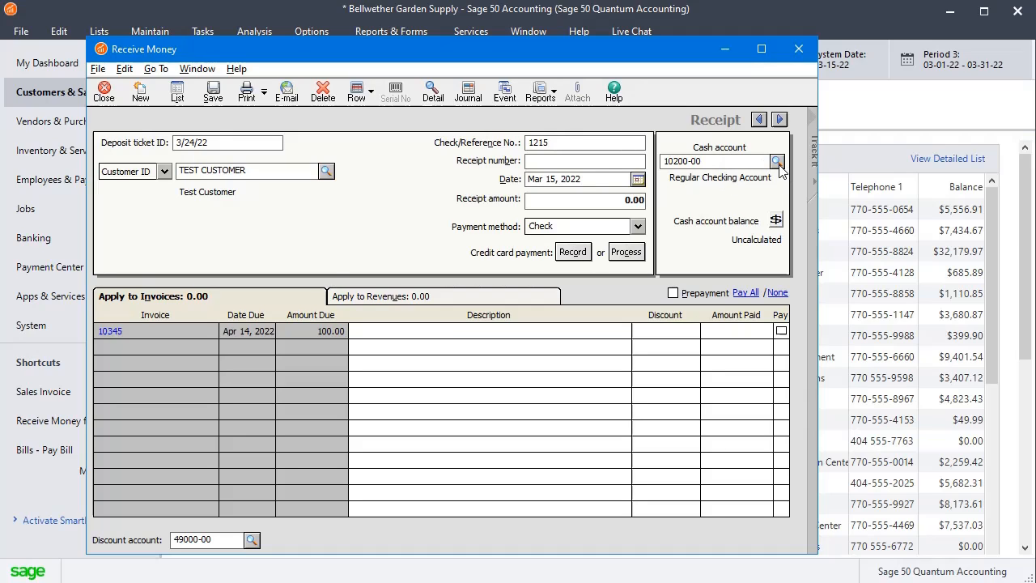
left_click(776, 161)
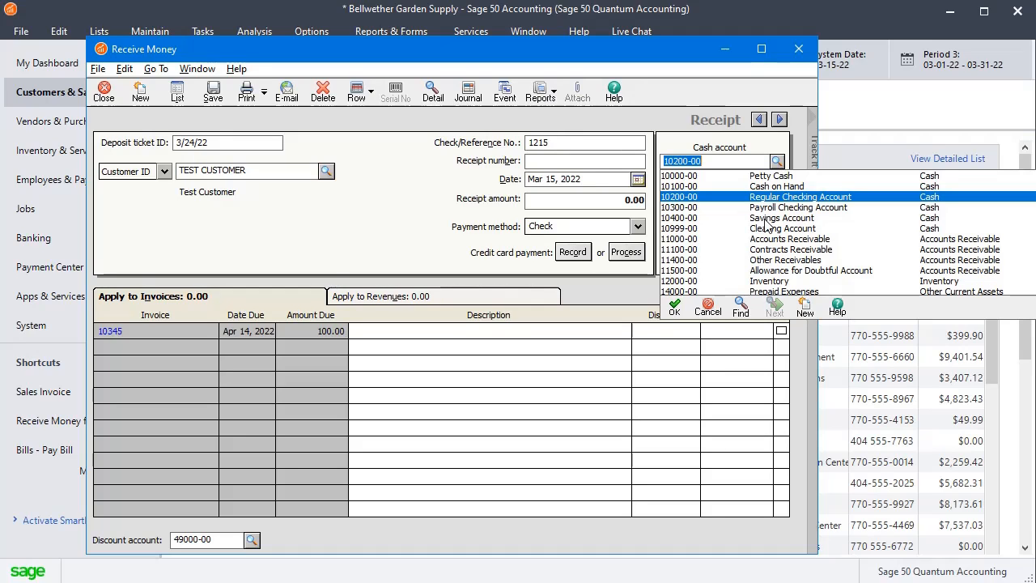
left_click(783, 229)
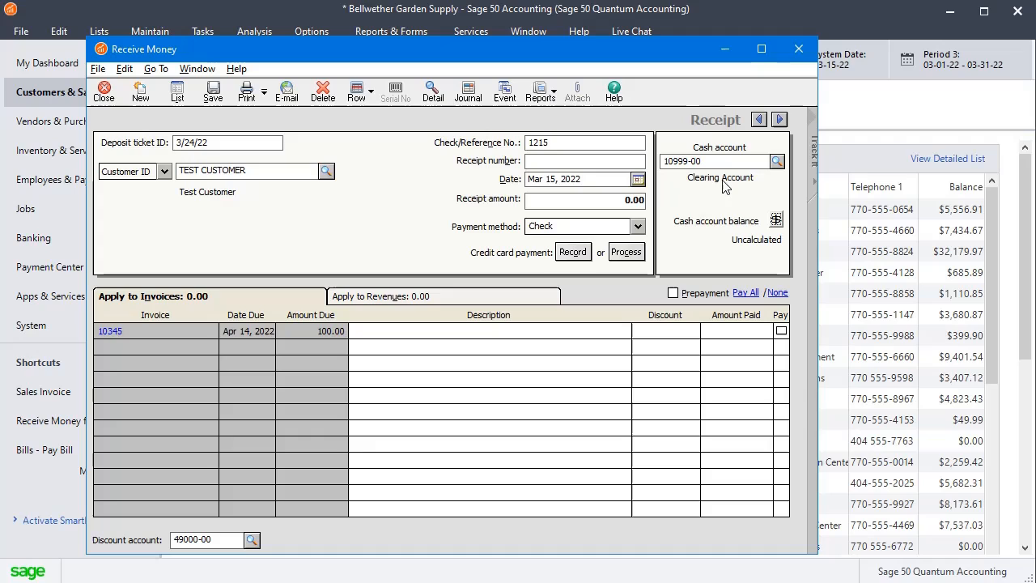
mouse_move(571, 240)
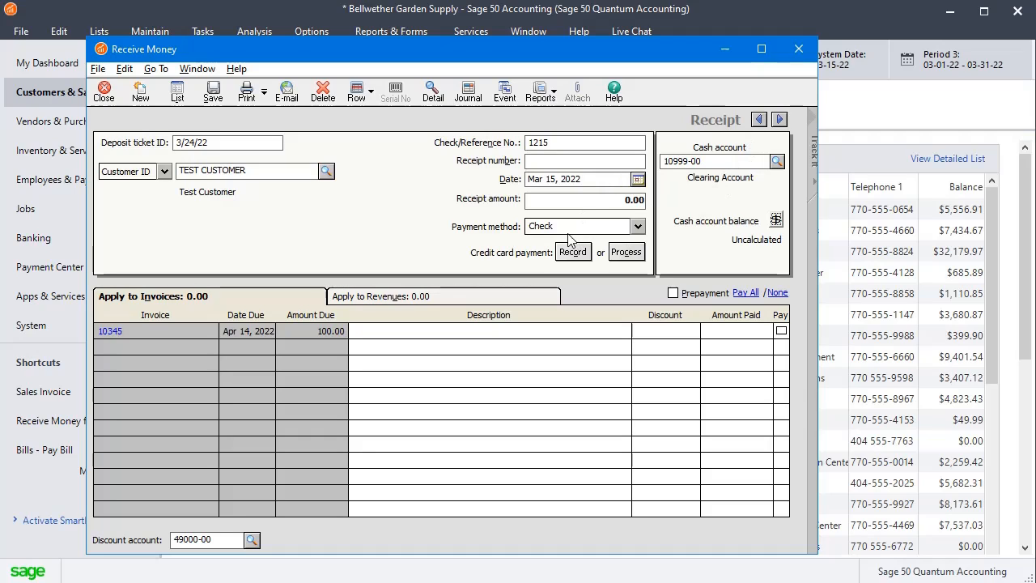
mouse_move(615, 248)
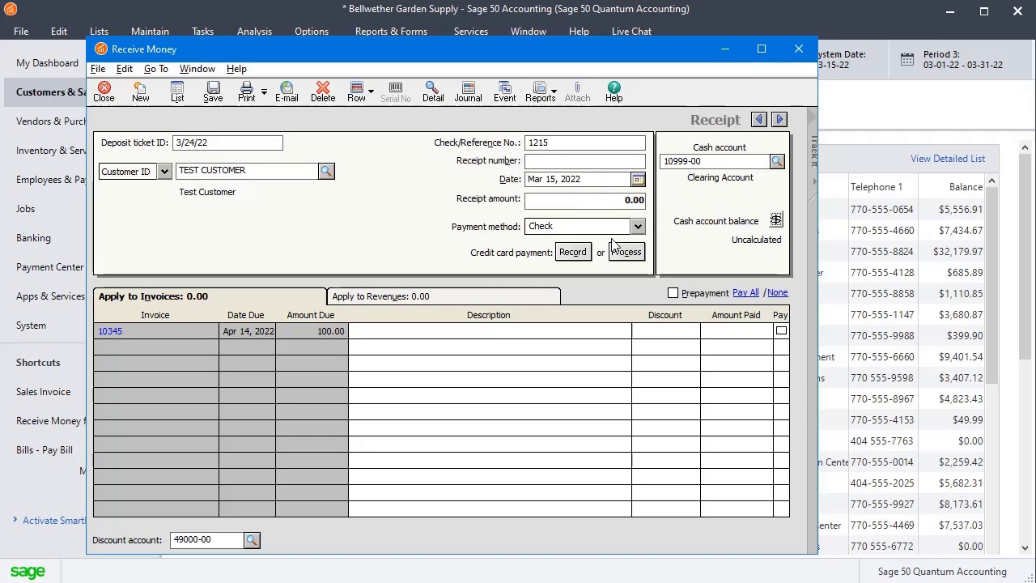
Apply 100.00 to invoice 10345 and save the receipt.
left_click(639, 225)
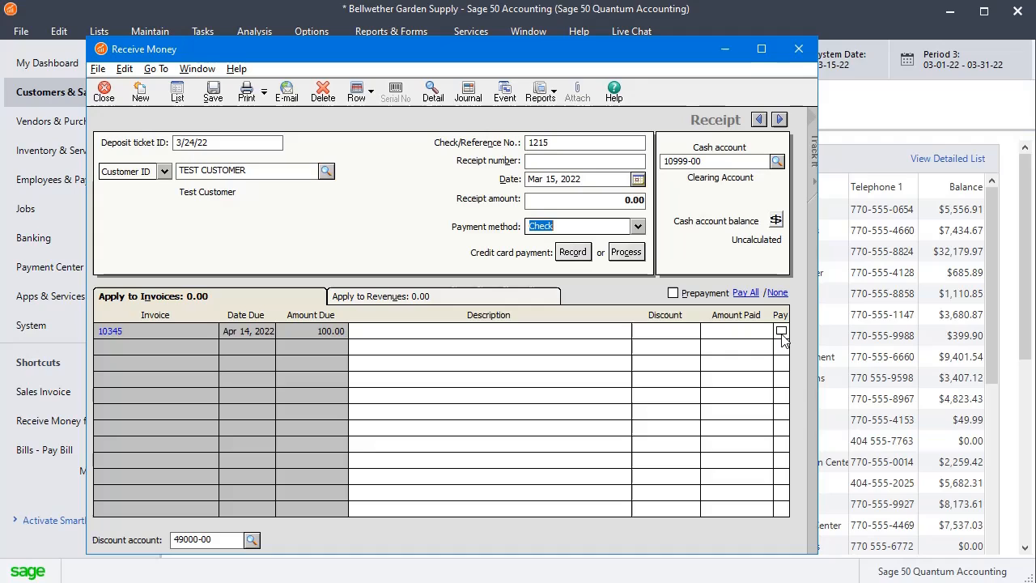
left_click(781, 331)
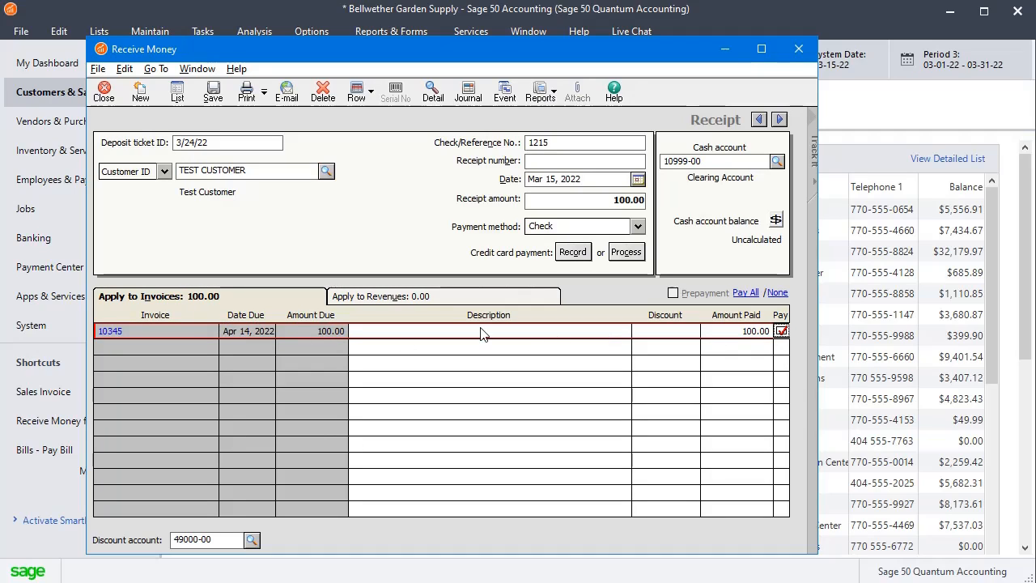
mouse_move(767, 340)
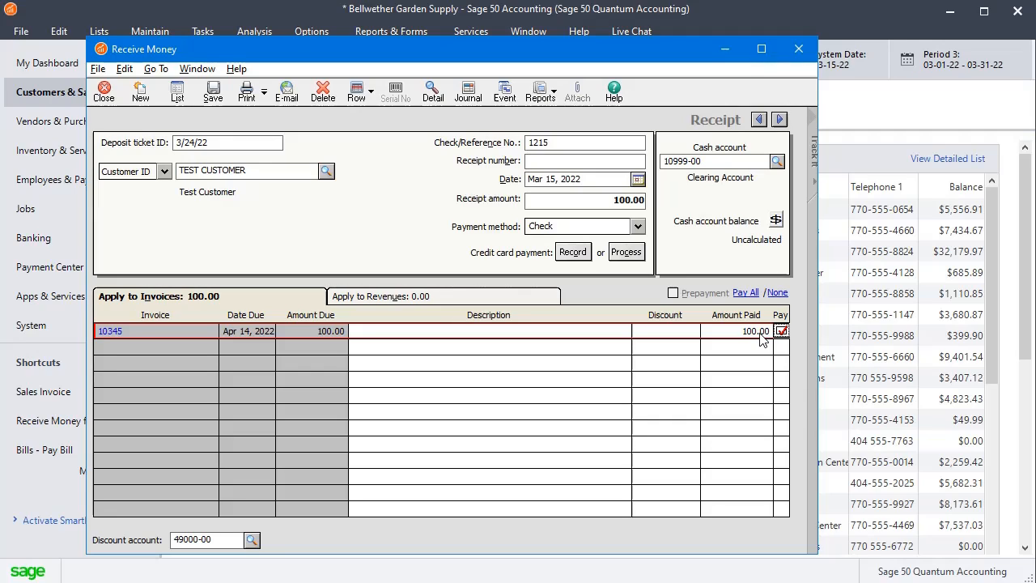
mouse_move(749, 348)
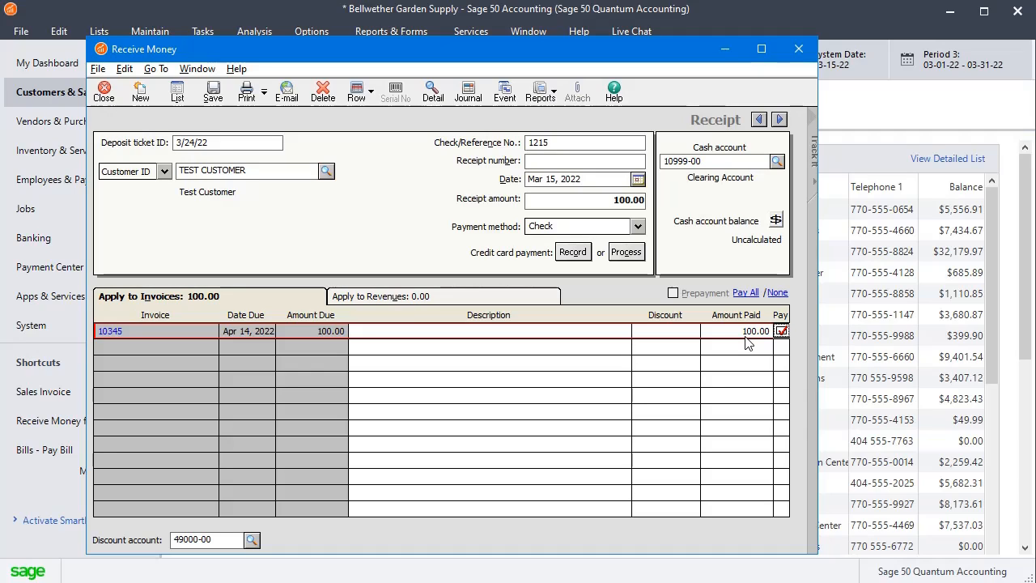
mouse_move(558, 172)
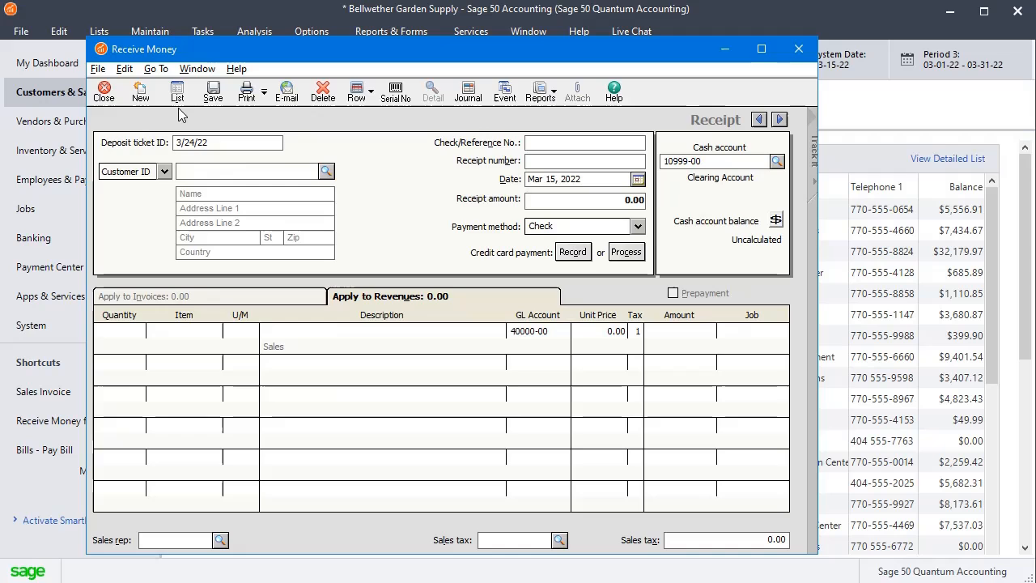
left_click(528, 31)
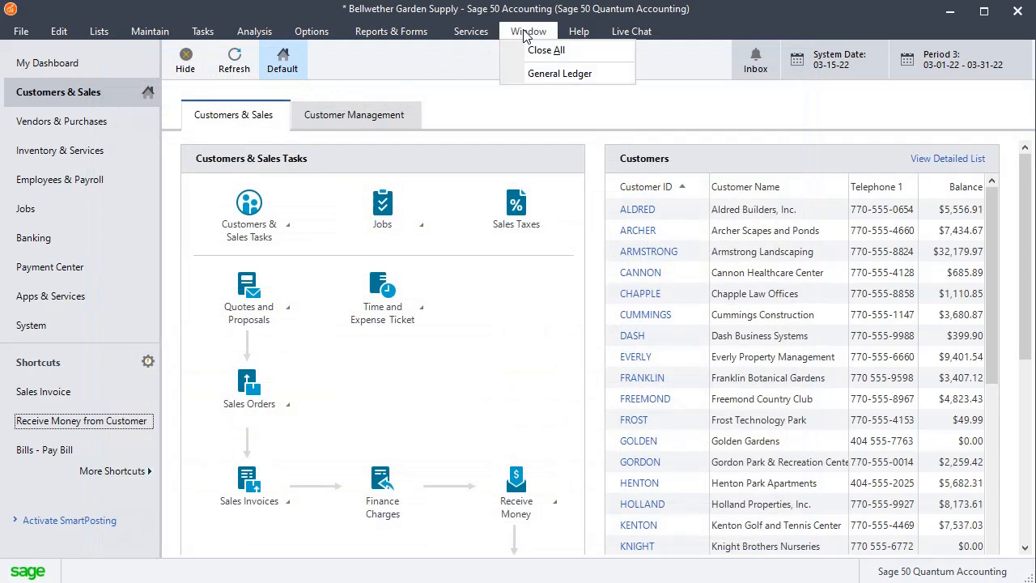
Review the General Ledger report, then minimize it to show Customers & Sales.
left_click(559, 72)
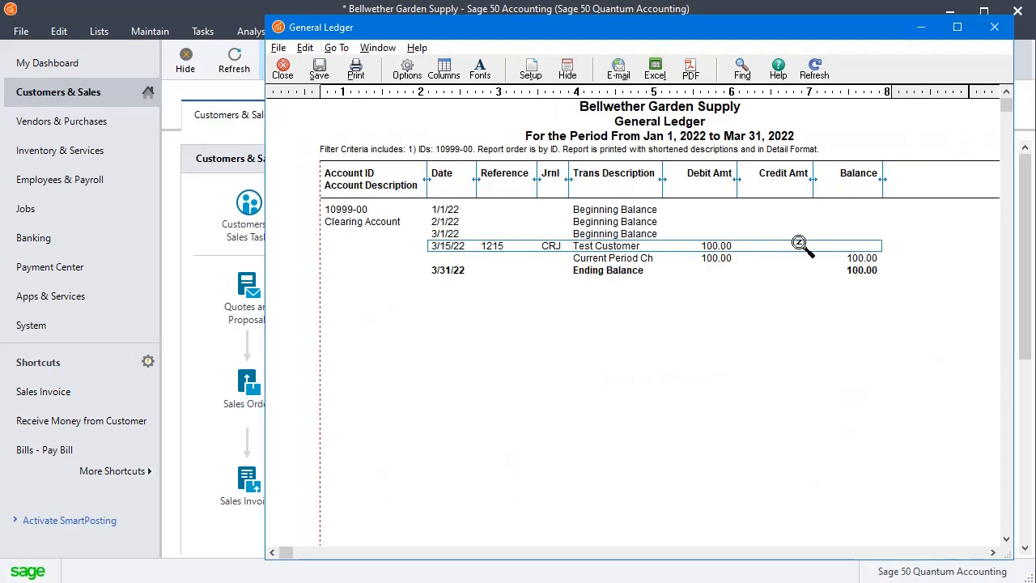
mouse_move(812, 252)
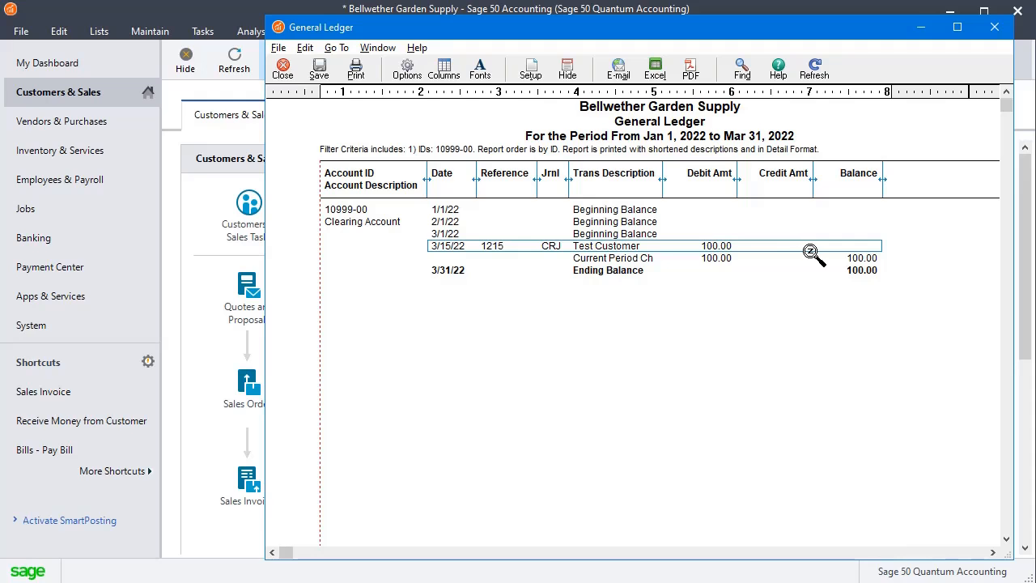
mouse_move(242, 105)
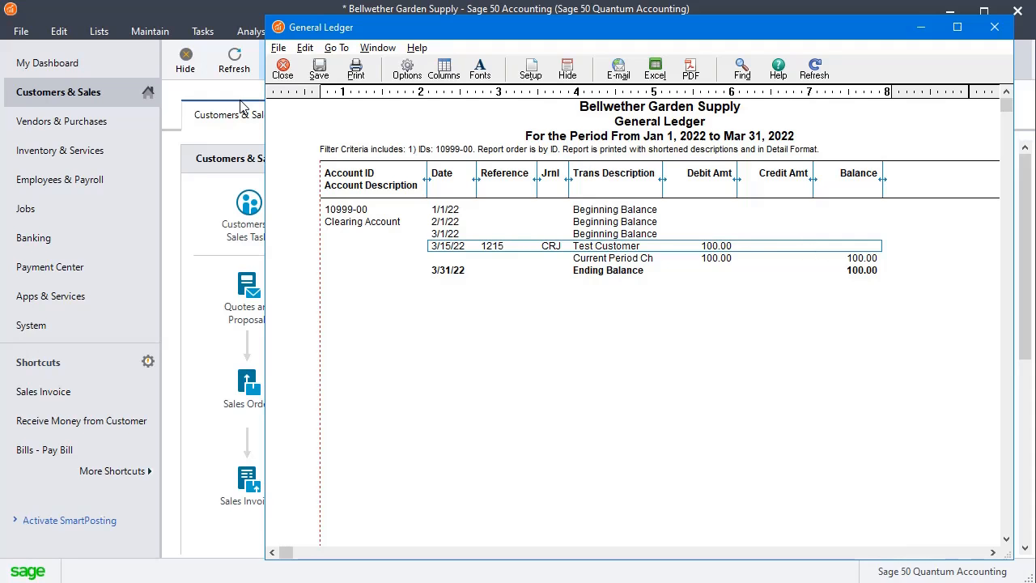
left_click(282, 68)
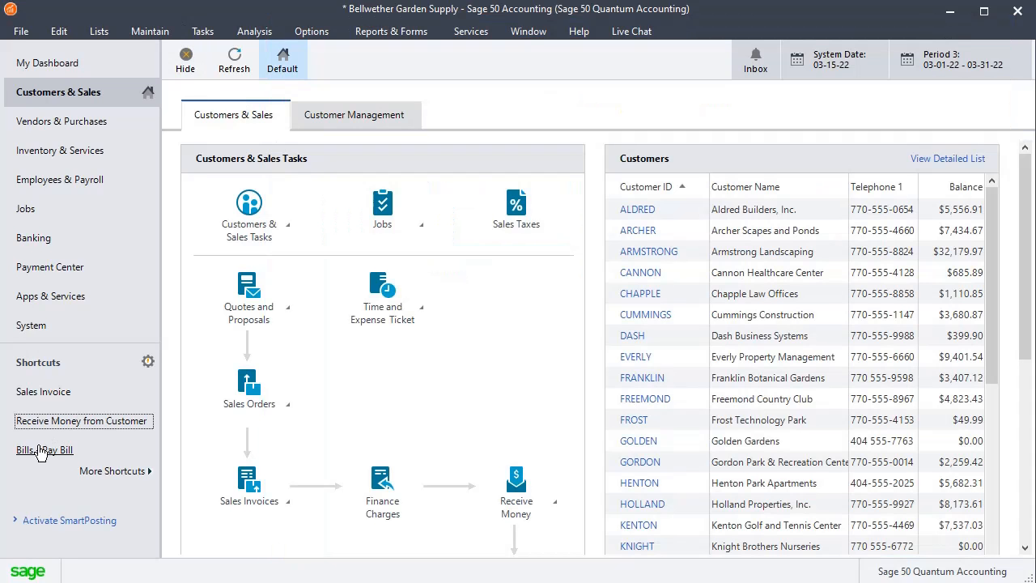
Pay TEST VENDOR invoice 98765 for 100.00 from Clearing Account 10999-00, reference 98765.
left_click(44, 449)
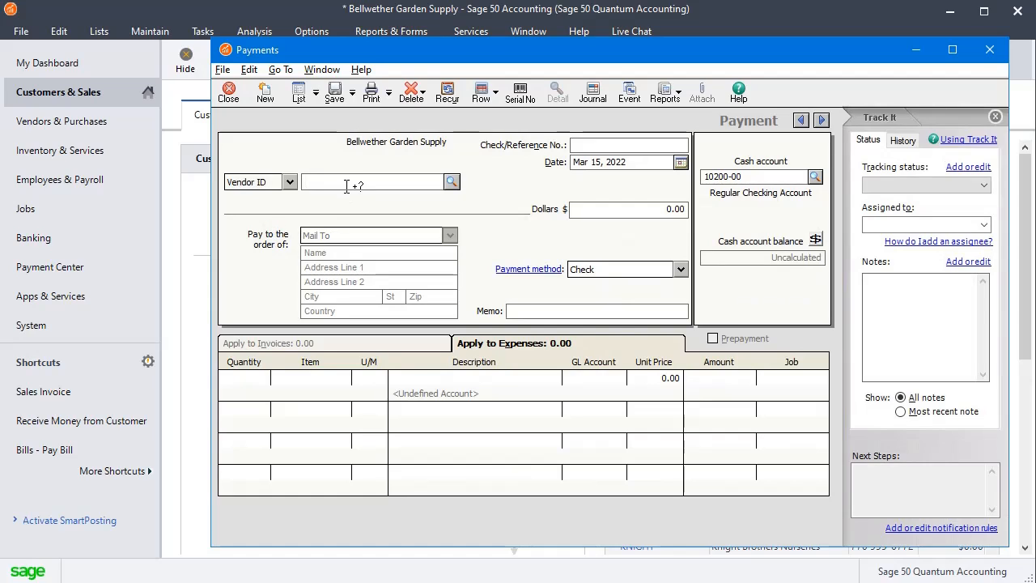
type("TEST VENDOR")
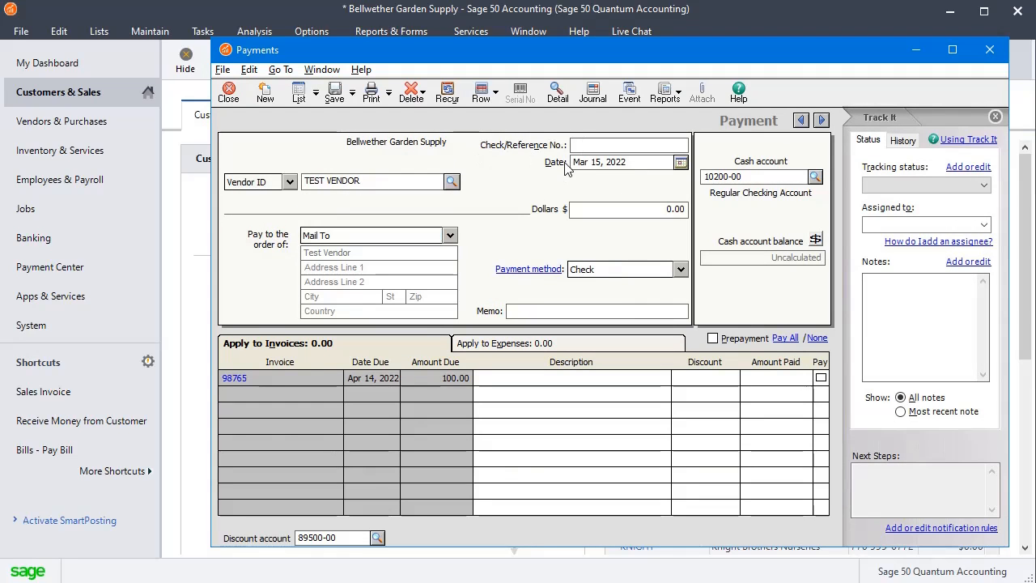
type("98765")
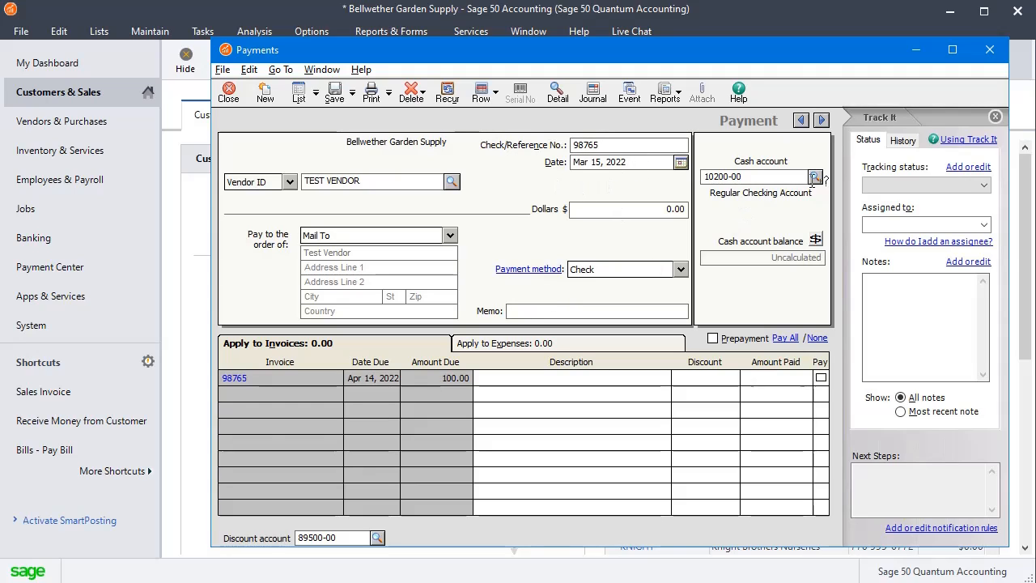
left_click(815, 176)
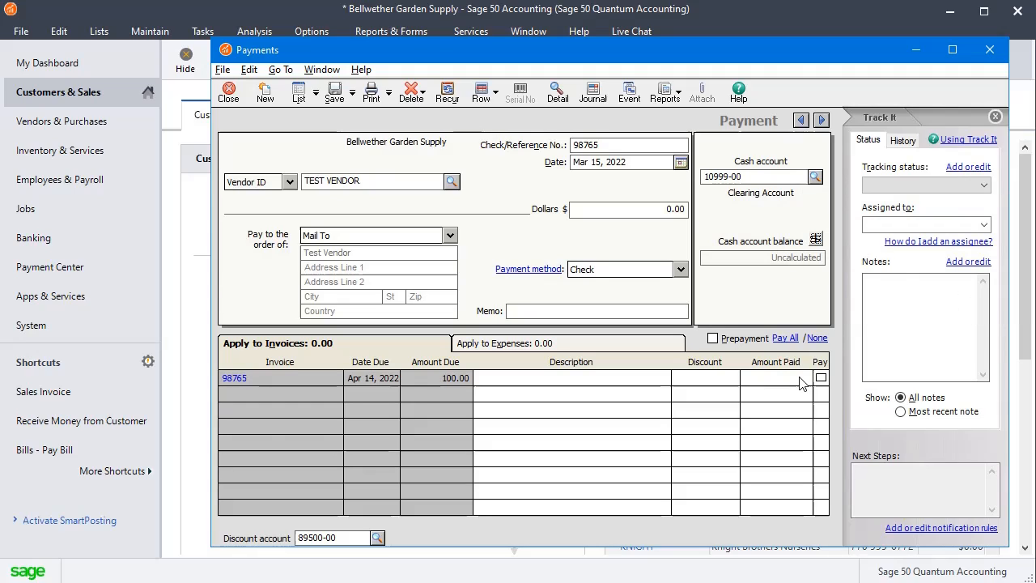
left_click(821, 377)
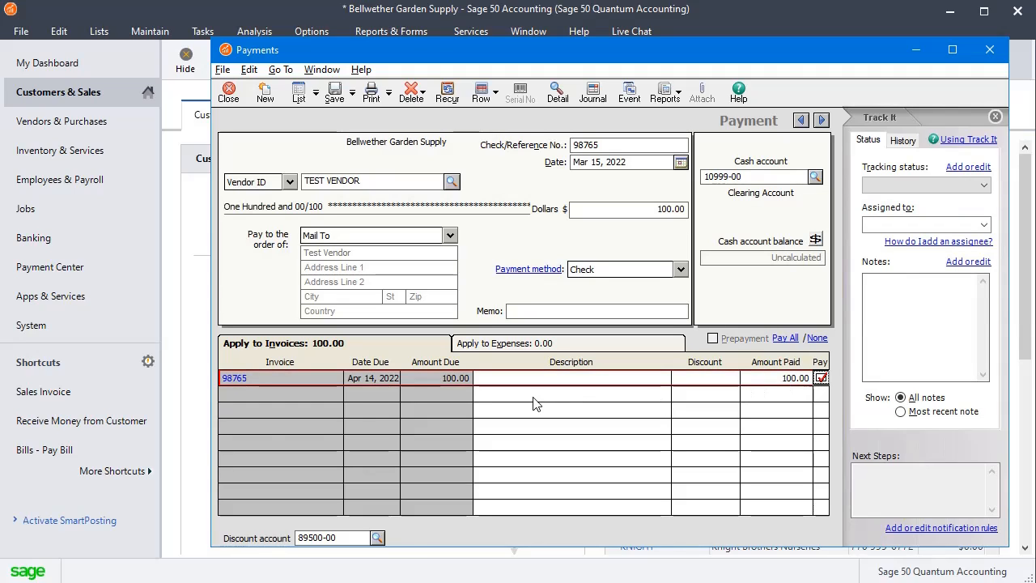
mouse_move(798, 387)
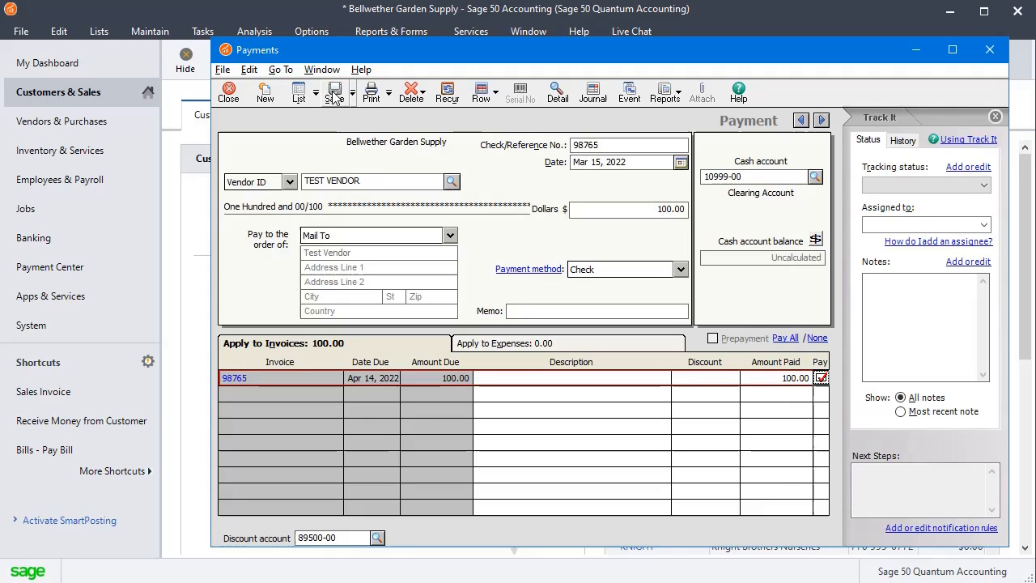
left_click(265, 90)
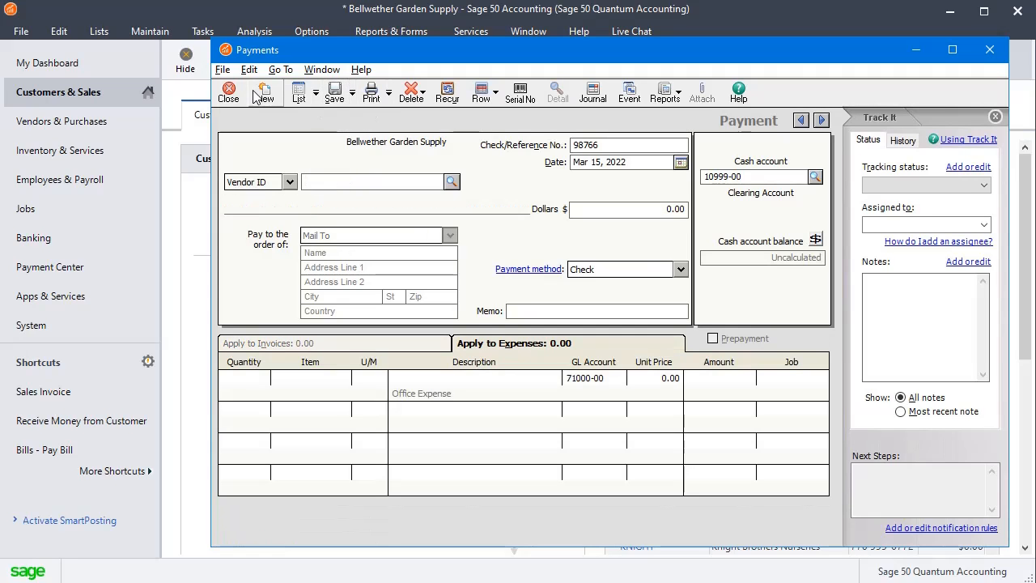
Bring back the 10999-00 General Ledger to see the 100.00 Test Vendor credit.
left_click(528, 31)
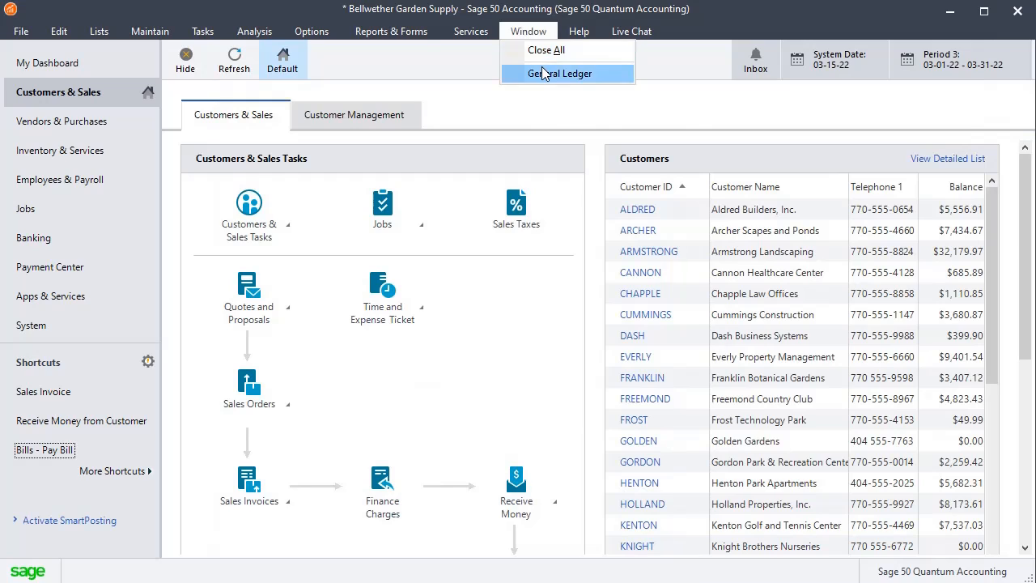
left_click(561, 74)
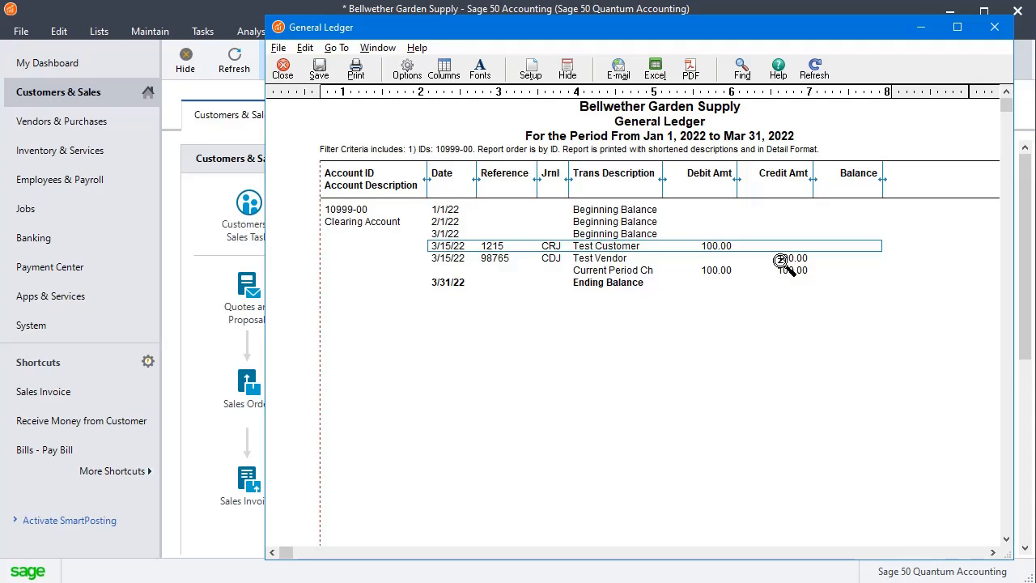
mouse_move(688, 233)
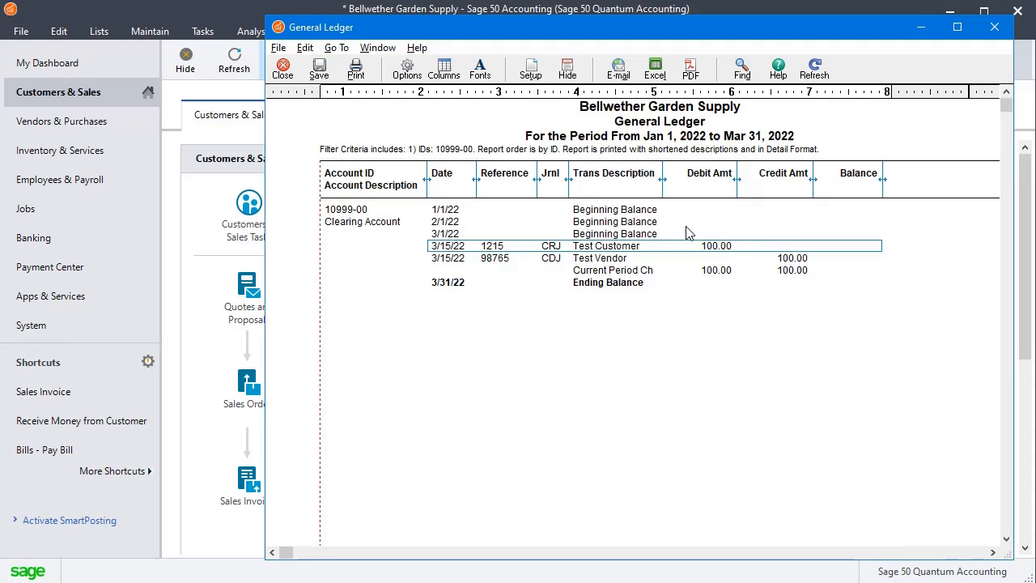
mouse_move(858, 291)
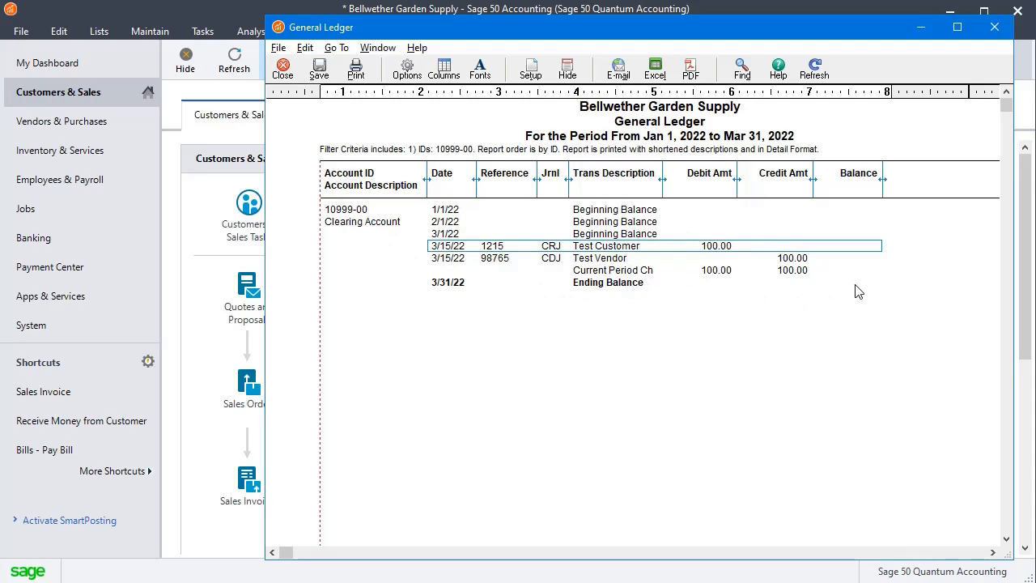
mouse_move(870, 290)
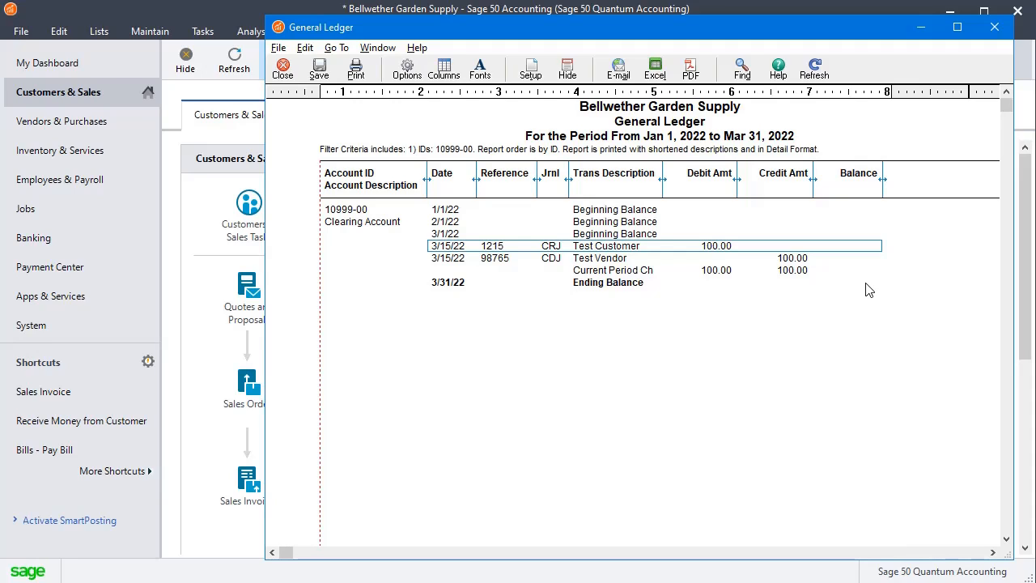
mouse_move(828, 297)
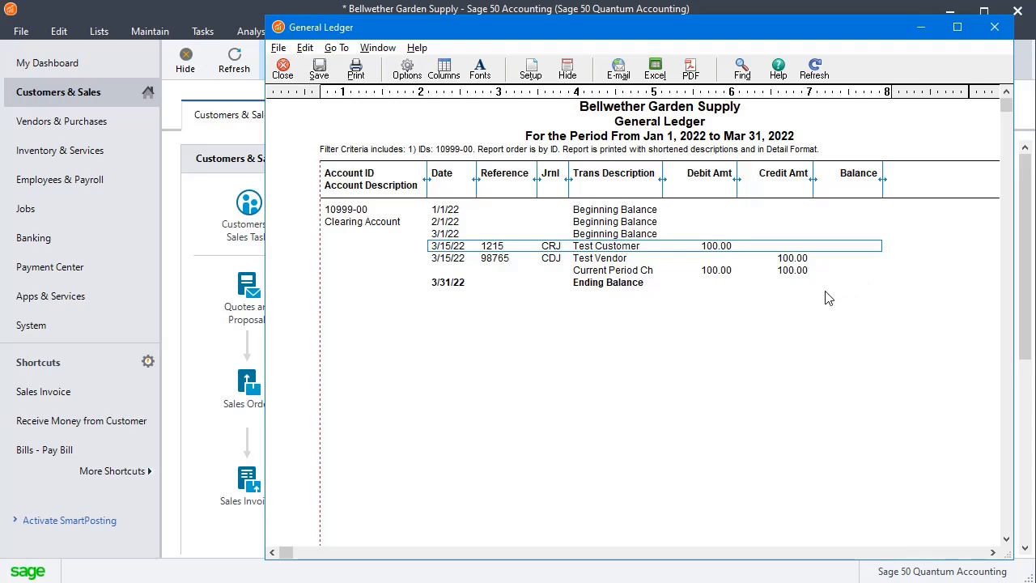
mouse_move(841, 306)
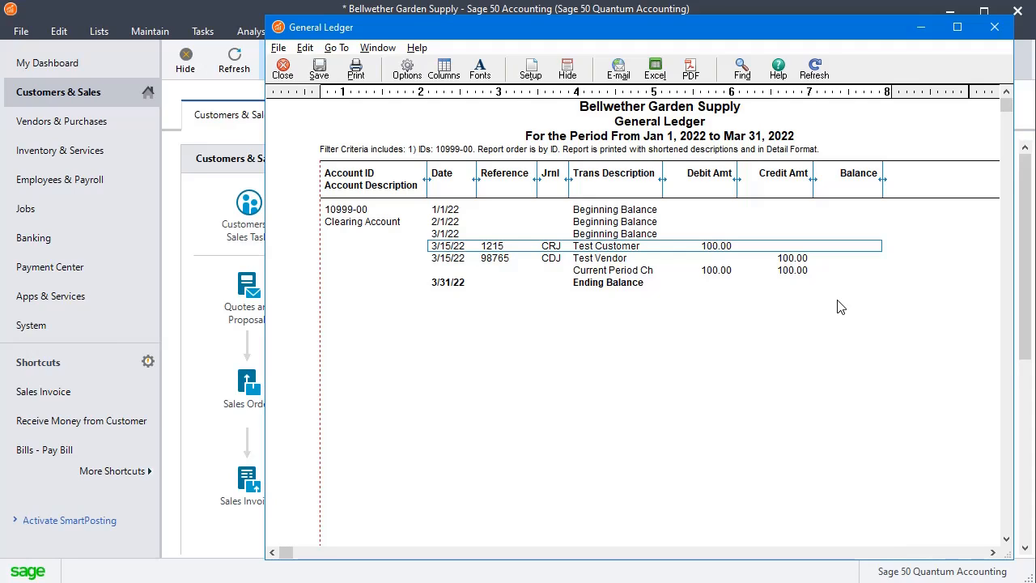
mouse_move(538, 136)
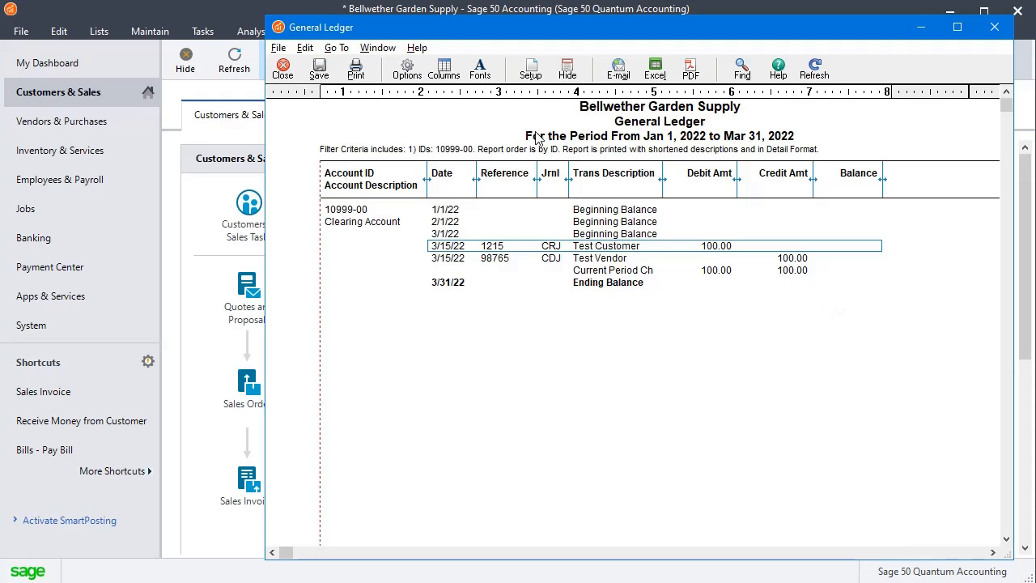
mouse_move(603, 254)
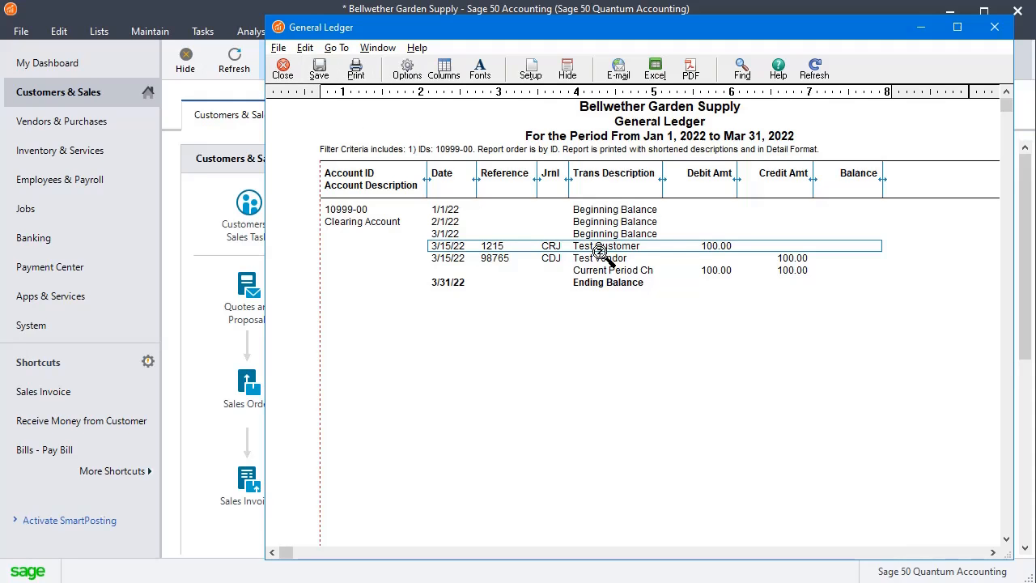
Drill down from the Test Vendor ledger line to the Payments window.
double_click(599, 257)
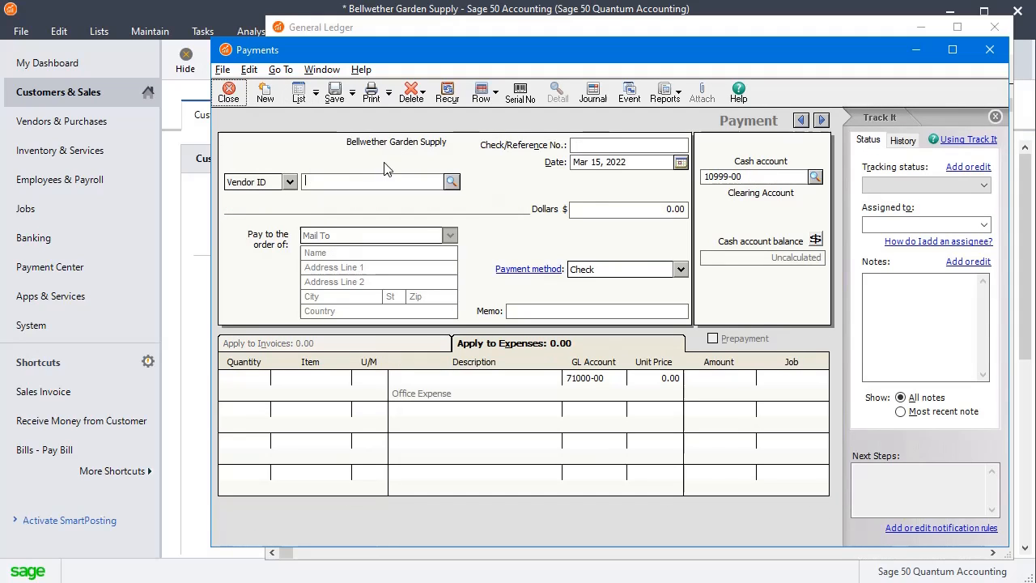
mouse_move(742, 204)
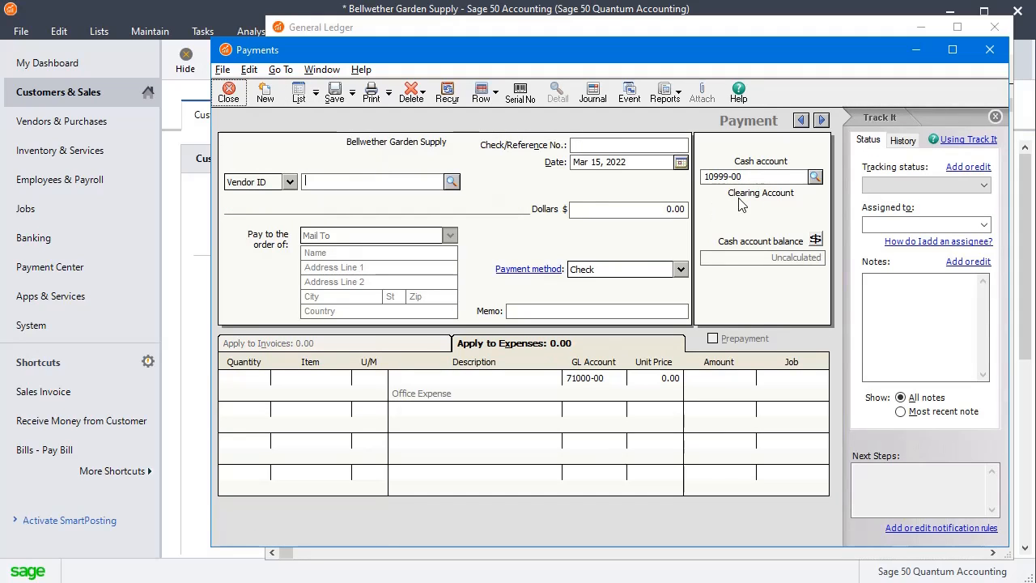
mouse_move(601, 178)
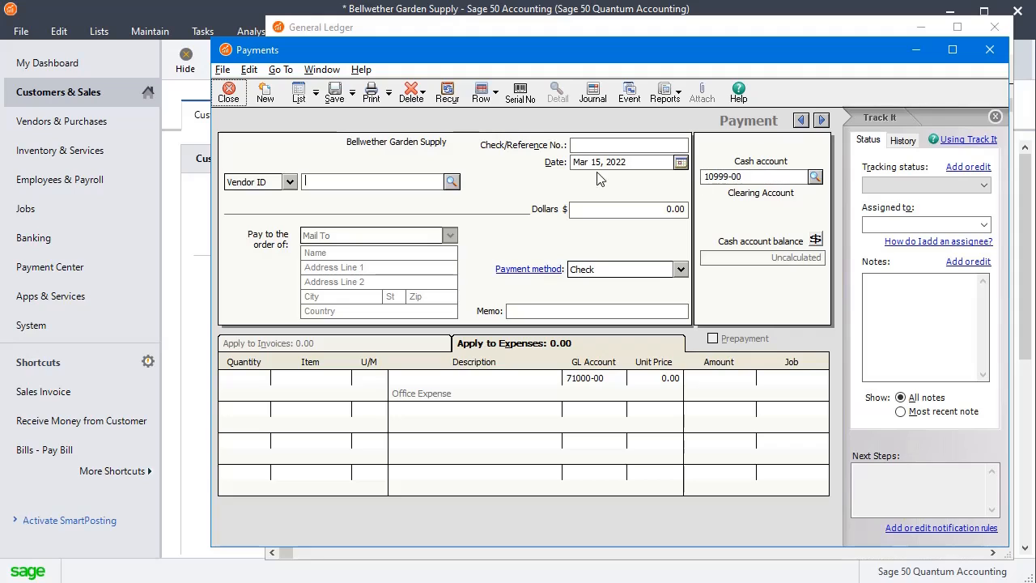
mouse_move(271, 137)
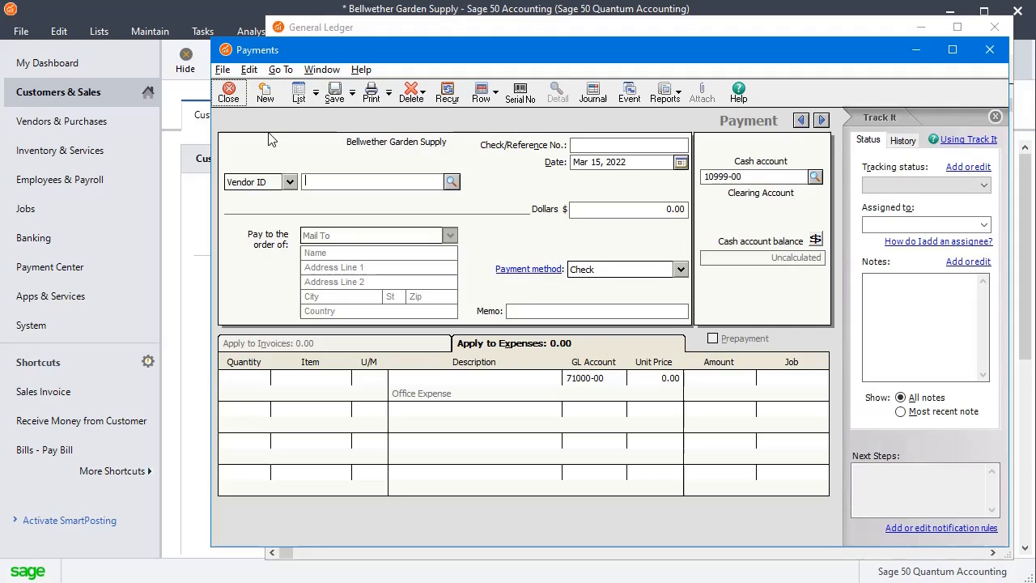
mouse_move(648, 229)
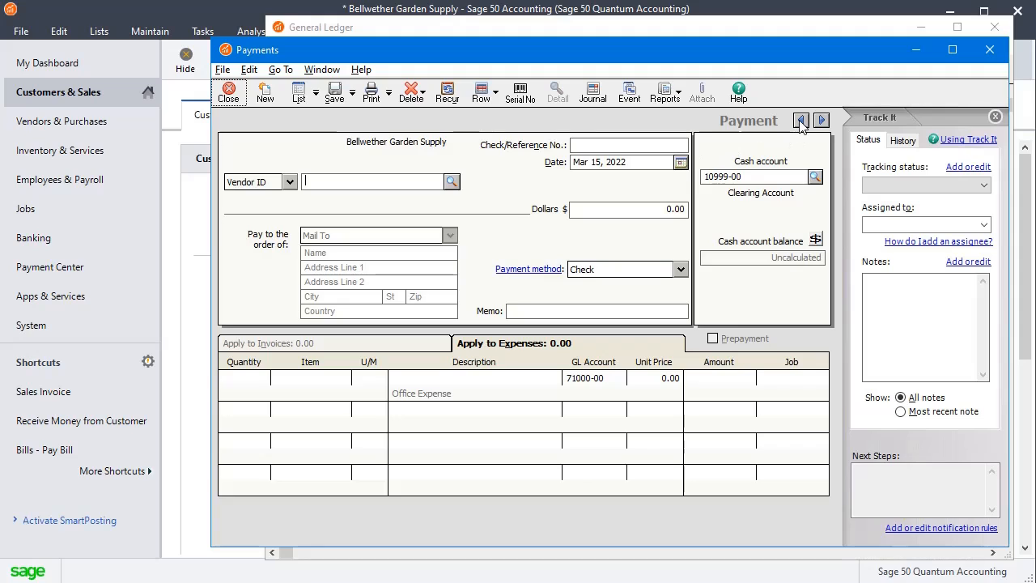
Step back to the previous payment, then start a blank new payment.
left_click(801, 120)
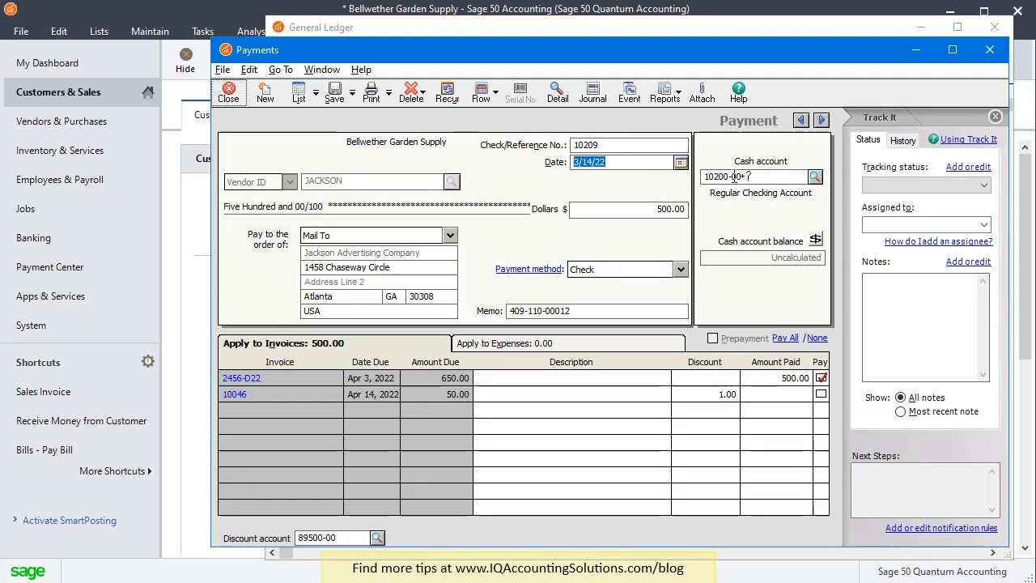
left_click(264, 92)
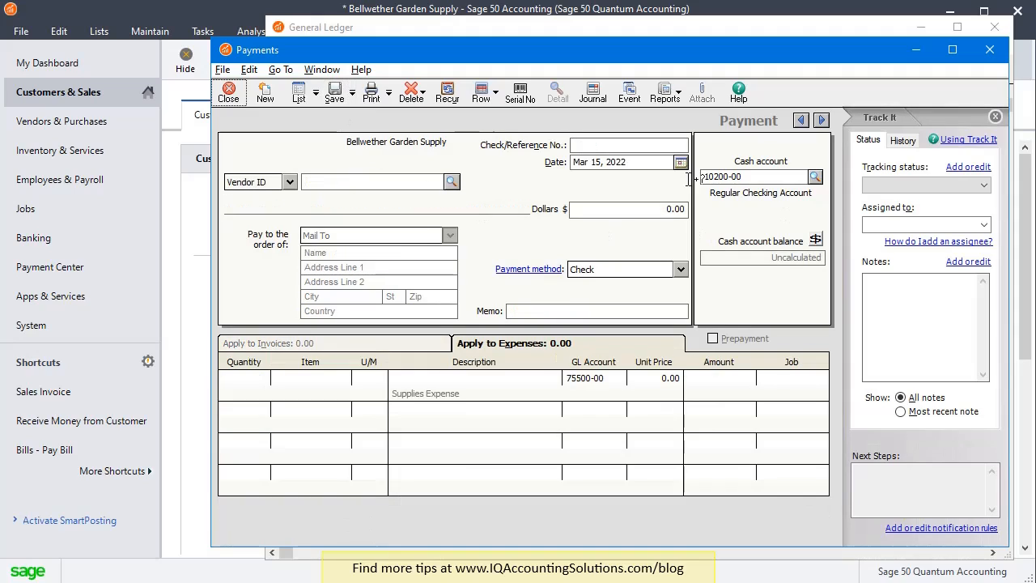